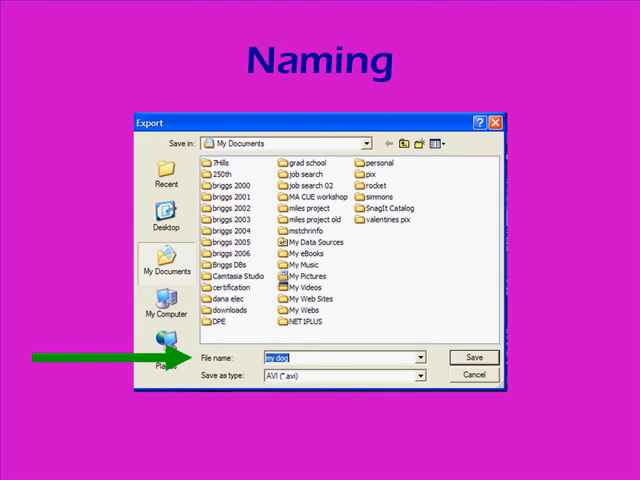
Open the Save as type list for 'my dog' to show the AVI and WMV formats
{"action": "left_click", "coordinate": [415, 376]}
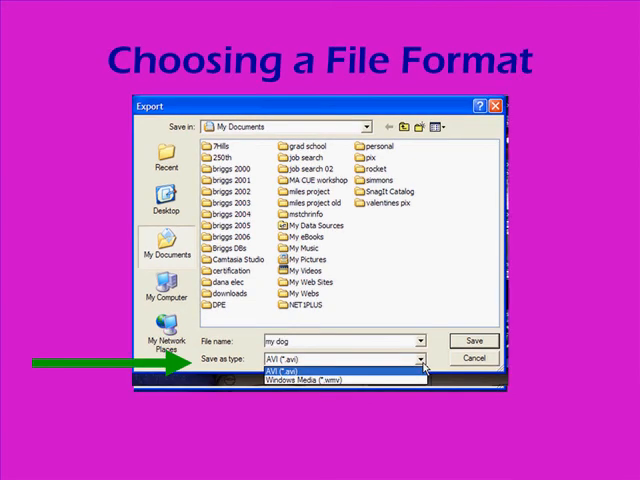